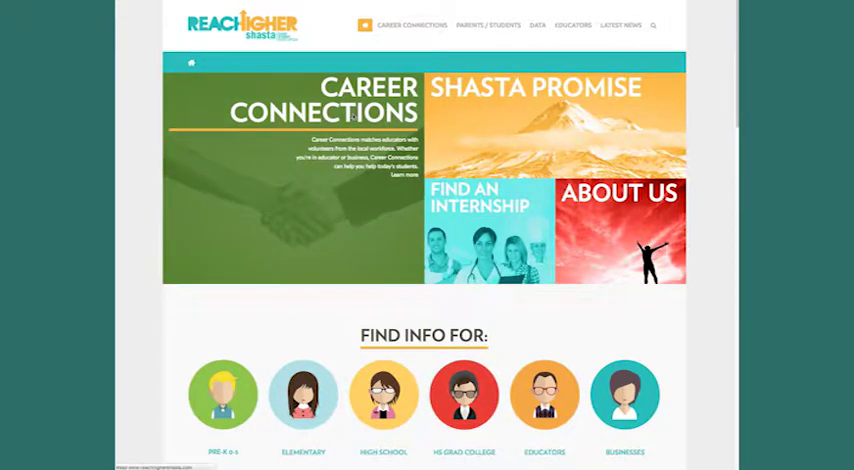
# Go to the Career Connections page and scroll to its signup or login section
pyautogui.click(412, 24)
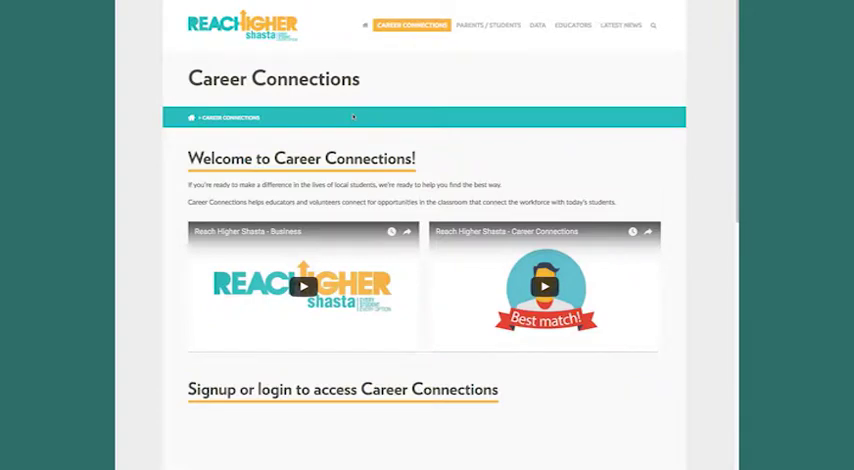
pyautogui.scroll(-3)
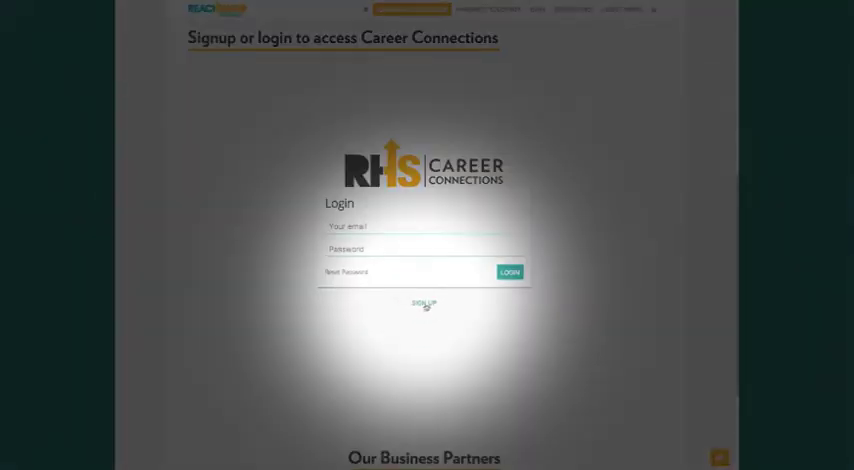
# Begin an Education sign-up with Shasta High School selected as the school
pyautogui.click(424, 304)
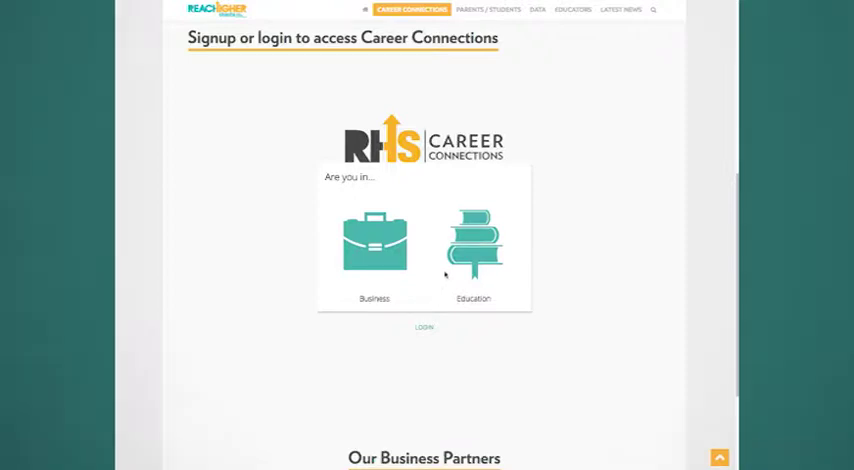
pyautogui.click(472, 246)
pyautogui.write('Shasta-Trinity ROP')
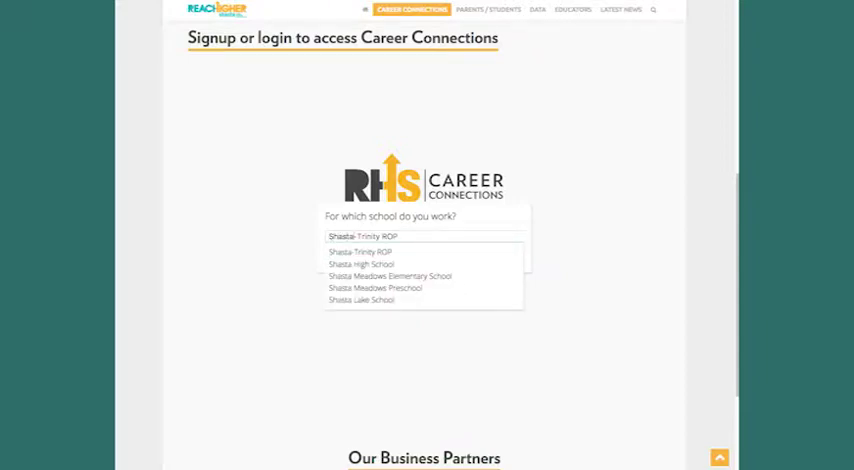
pyautogui.click(360, 264)
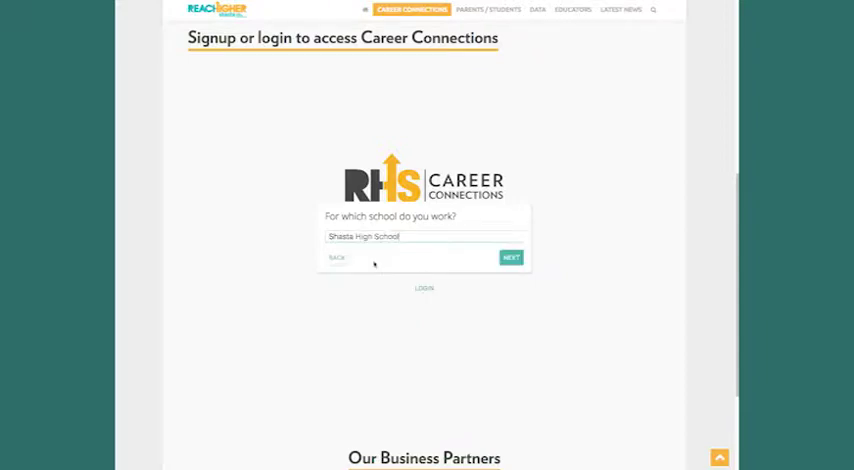
pyautogui.click(512, 256)
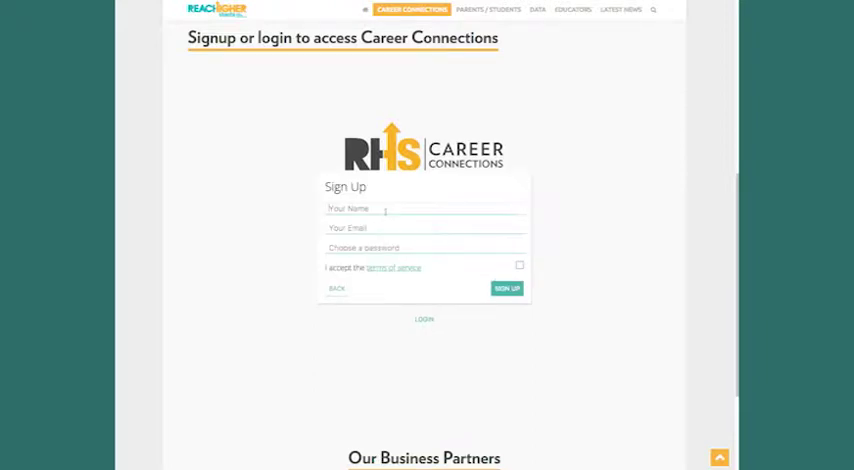
# Enter the account details with first name John and submit the sign-up
pyautogui.write('John Doe')
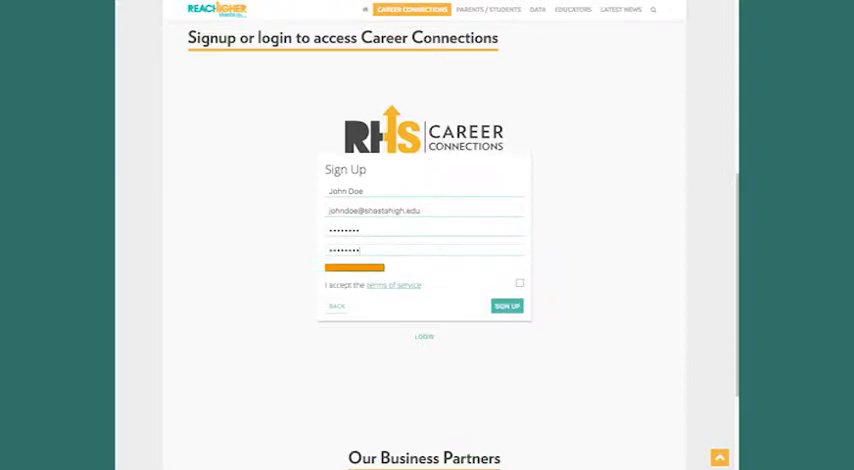
pyautogui.click(508, 306)
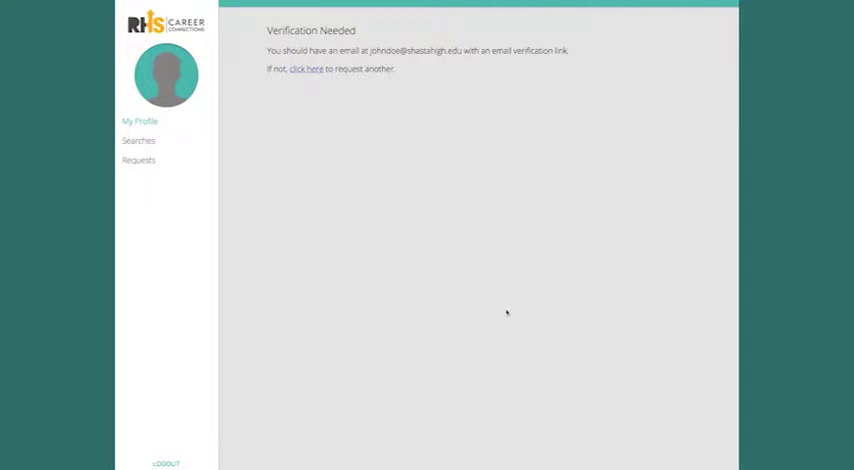
# Fill the educator profile as an astronomy professor and add a profile photo
pyautogui.click(140, 120)
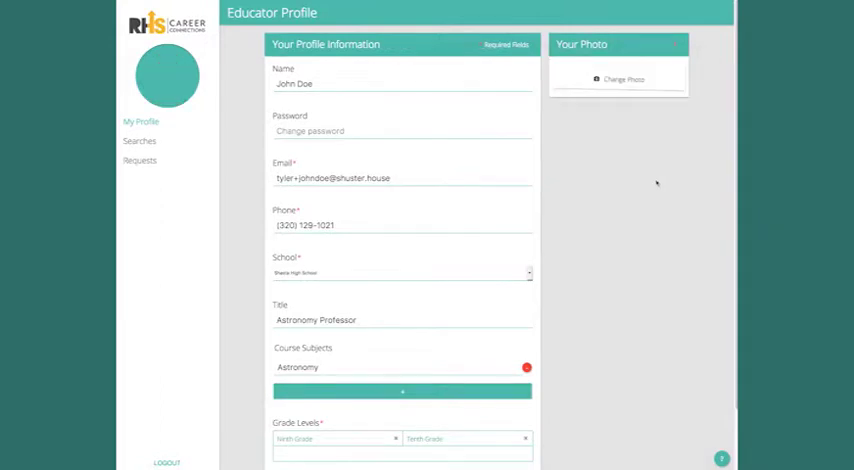
pyautogui.click(618, 80)
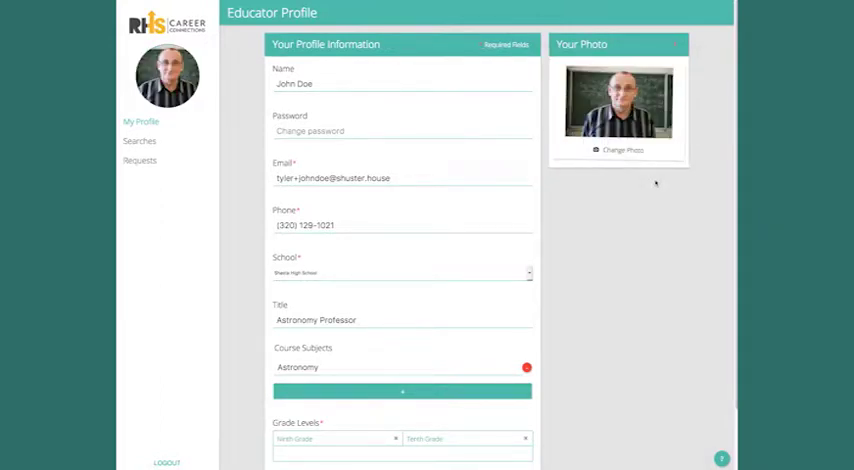
pyautogui.moveTo(240, 152)
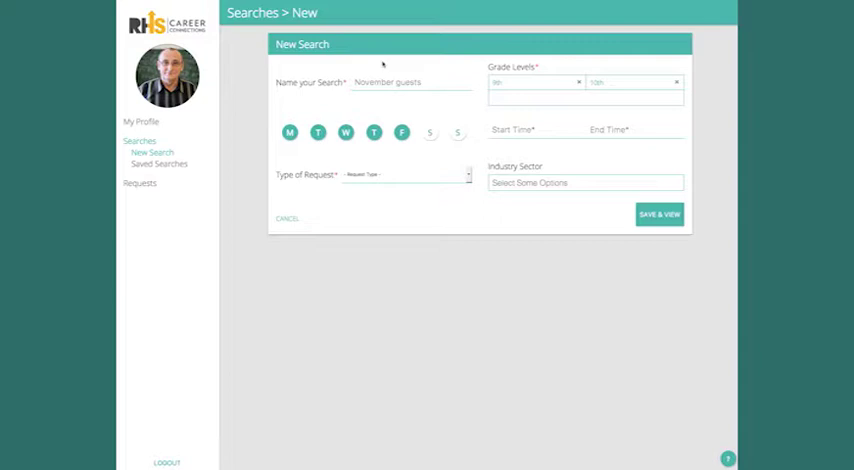
# Name the search Jupiter Lecture, set 9:30–10:30 AM Monday–Thursday, and save to view volunteers
pyautogui.click(656, 214)
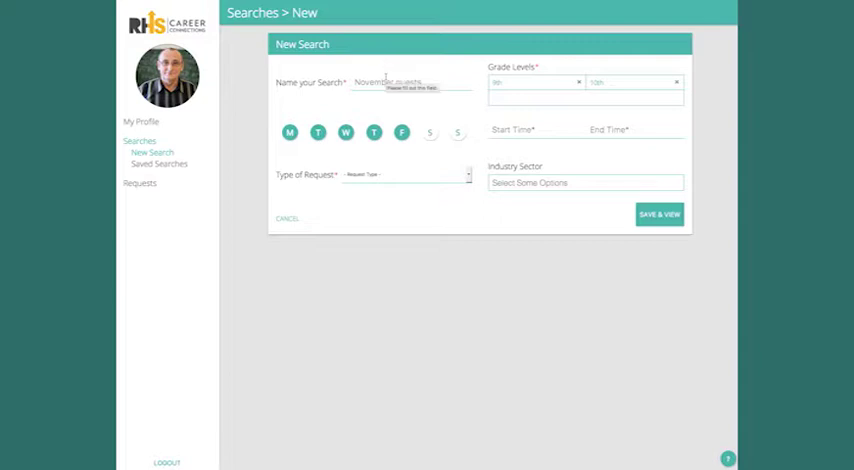
pyautogui.click(584, 90)
pyautogui.write('Jupiter Lecture')
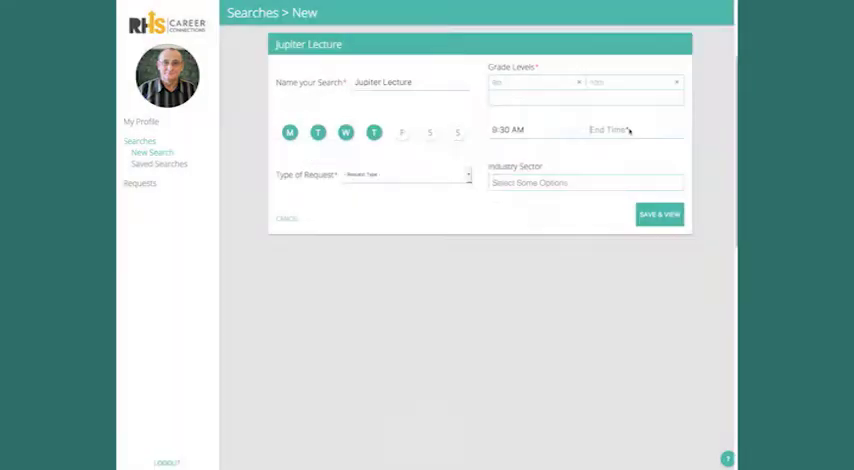
pyautogui.click(584, 182)
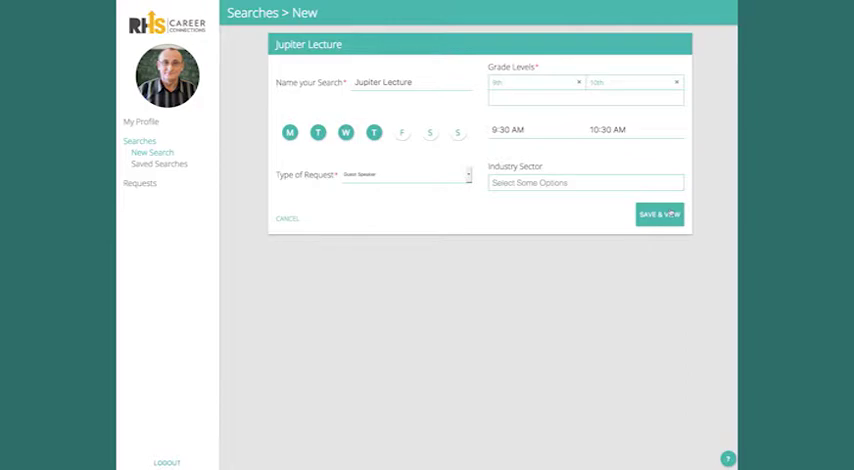
pyautogui.click(658, 214)
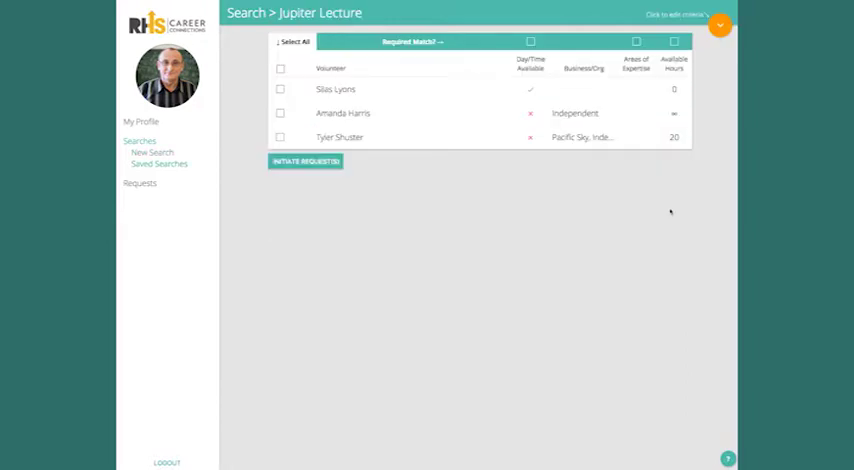
pyautogui.click(304, 160)
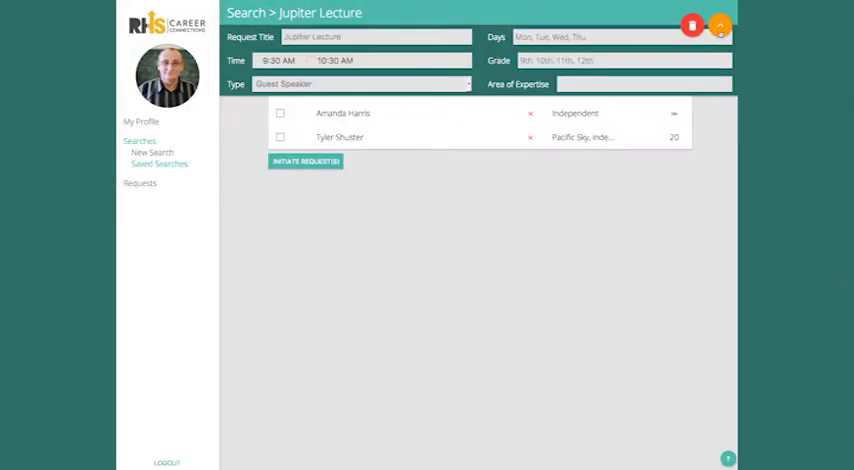
pyautogui.click(720, 24)
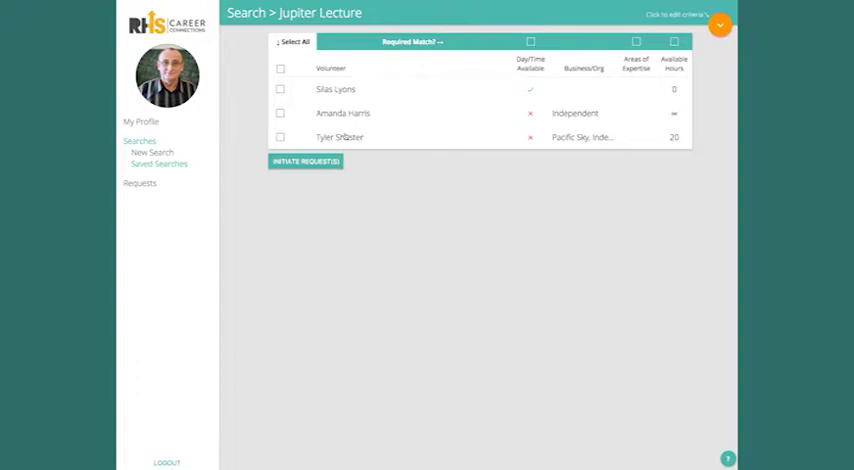
pyautogui.click(340, 136)
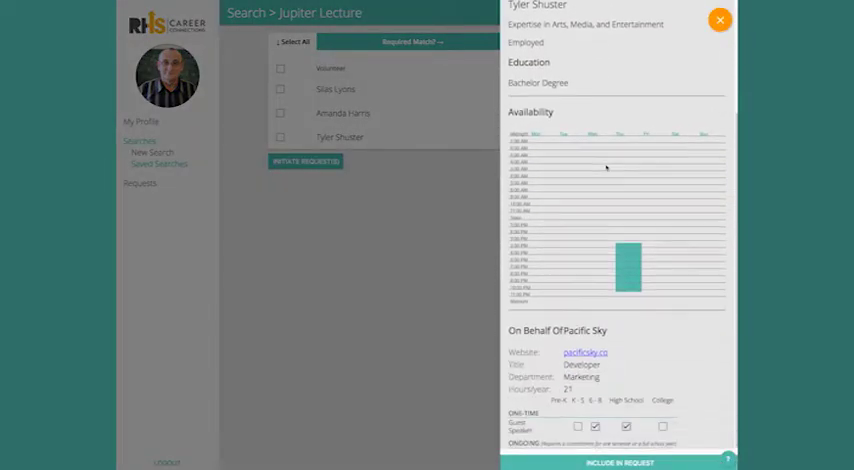
pyautogui.moveTo(628, 308)
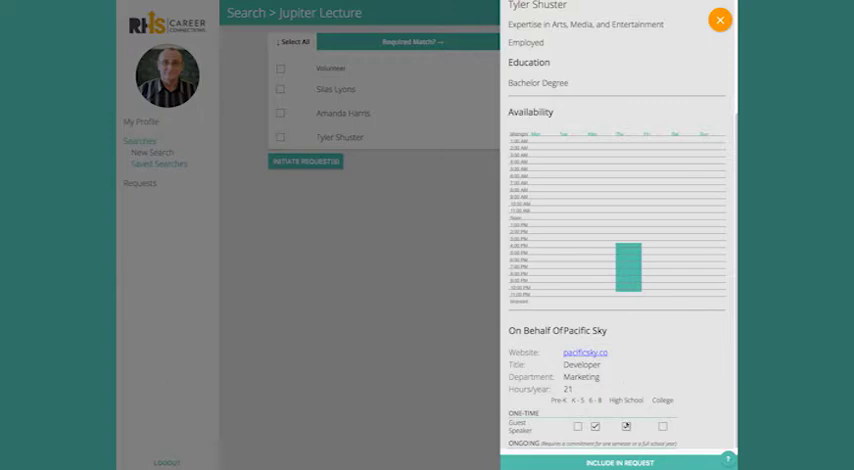
pyautogui.click(720, 20)
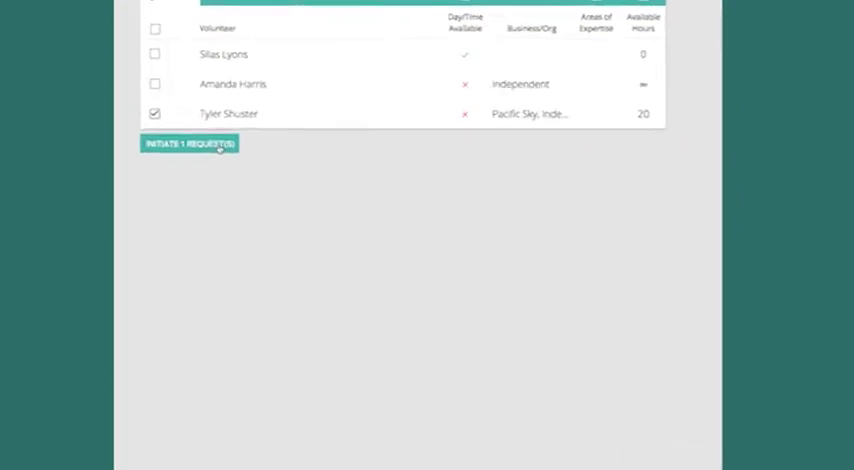
# Draft the Jupiter guest speaker request with topic, learning objective and 20 students, then preview it
pyautogui.click(188, 144)
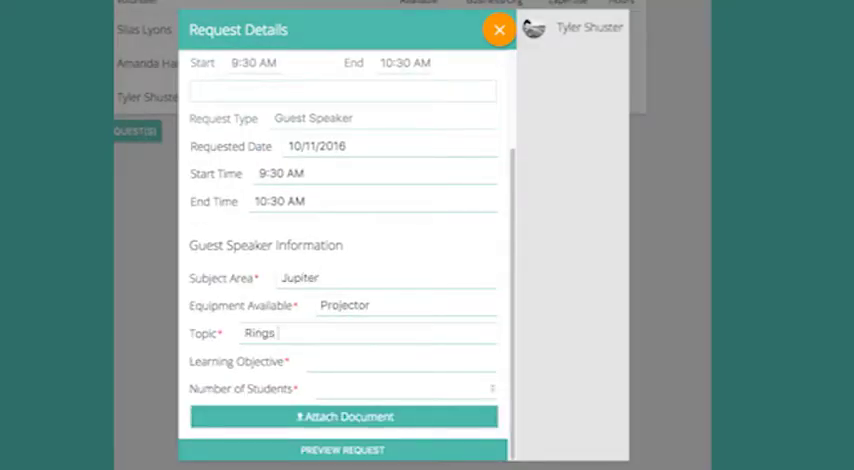
pyautogui.write('Understand')
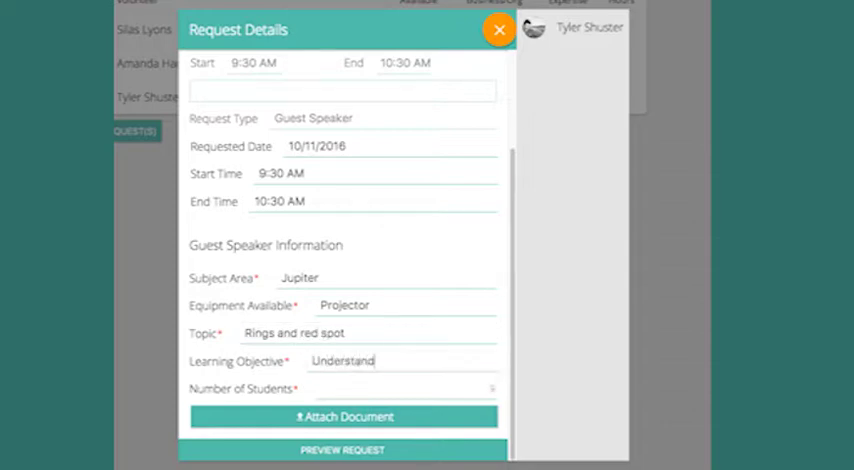
pyautogui.click(342, 448)
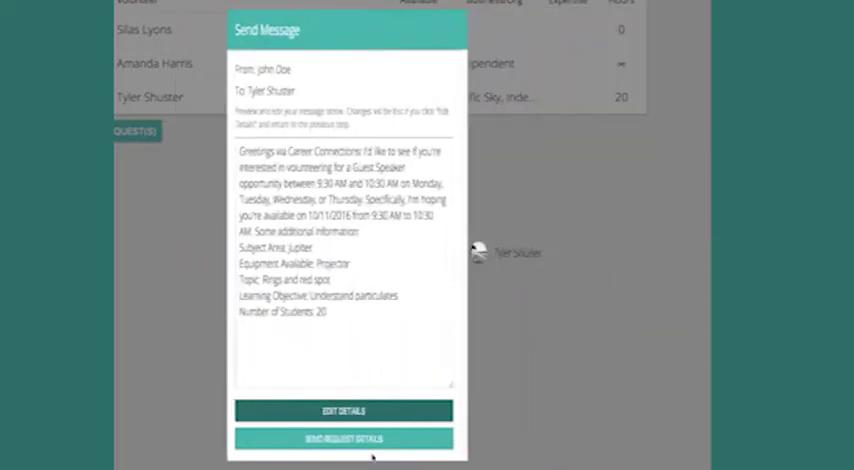
pyautogui.write('Sni')
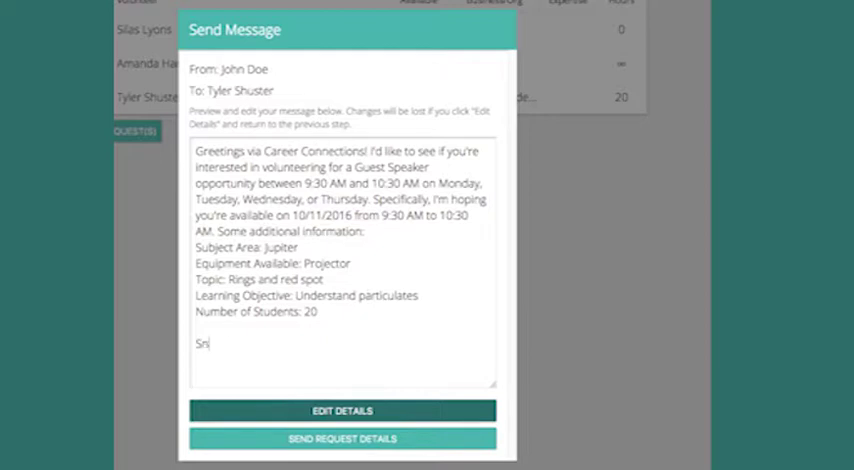
pyautogui.click(342, 438)
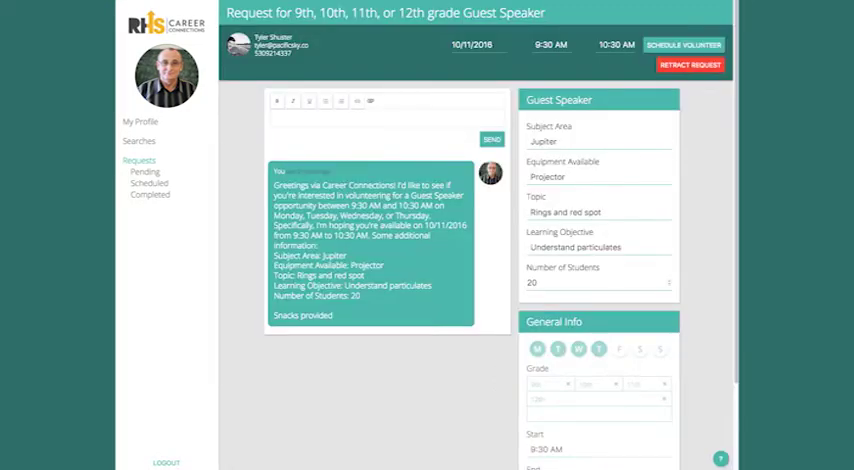
pyautogui.click(492, 140)
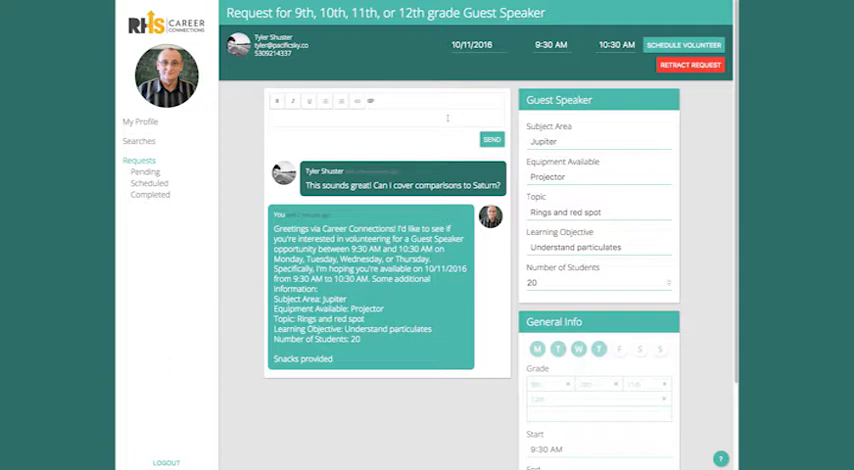
pyautogui.click(492, 140)
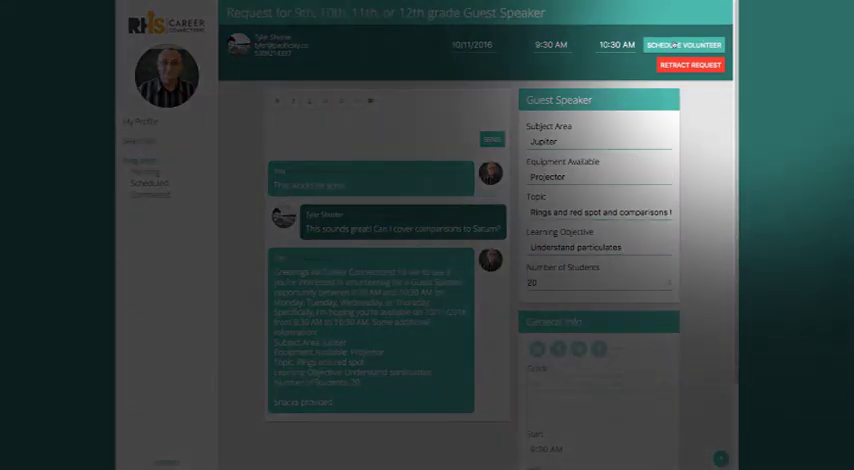
pyautogui.click(680, 44)
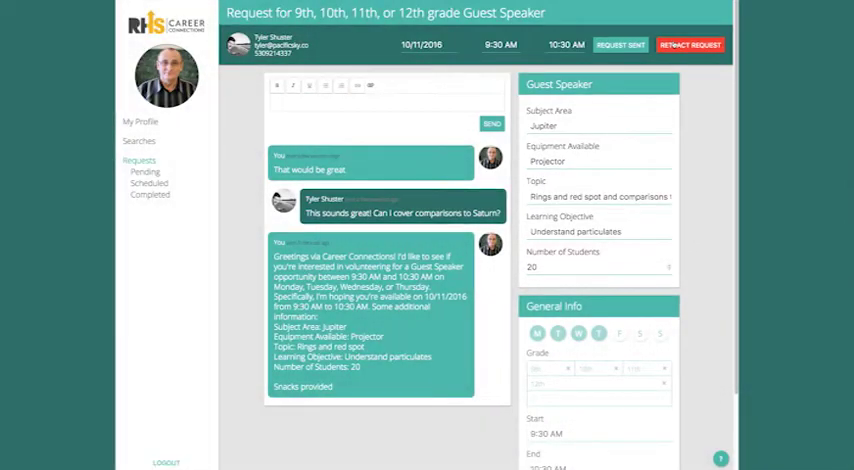
pyautogui.click(144, 172)
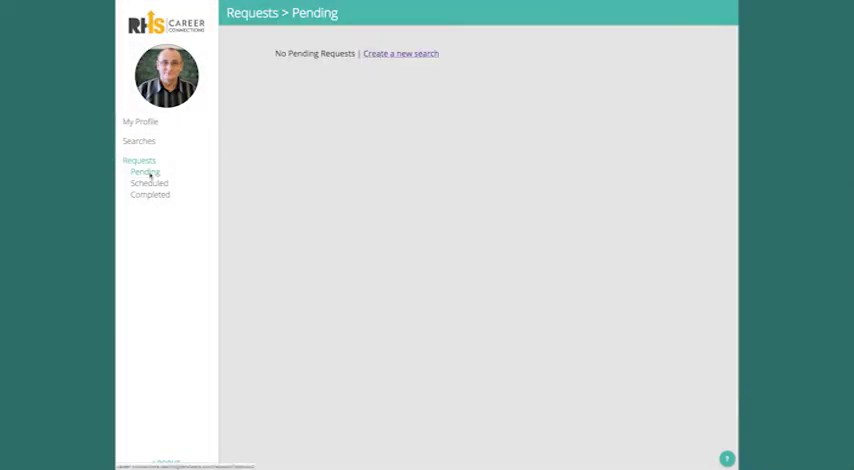
pyautogui.click(148, 184)
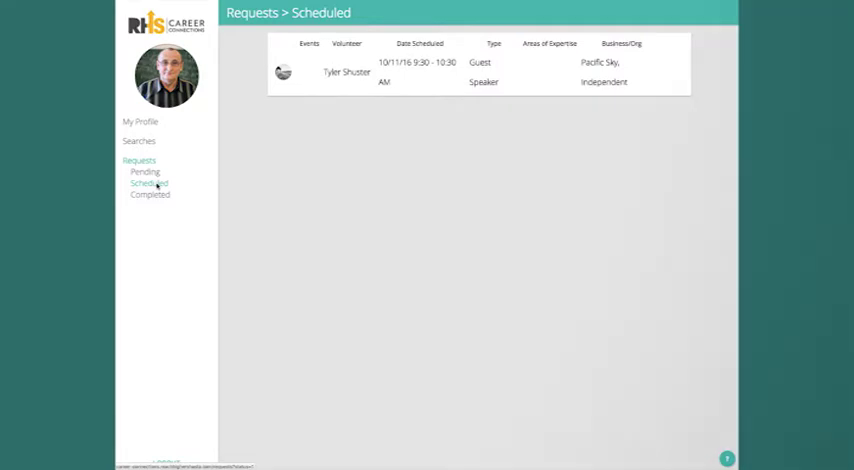
pyautogui.click(148, 196)
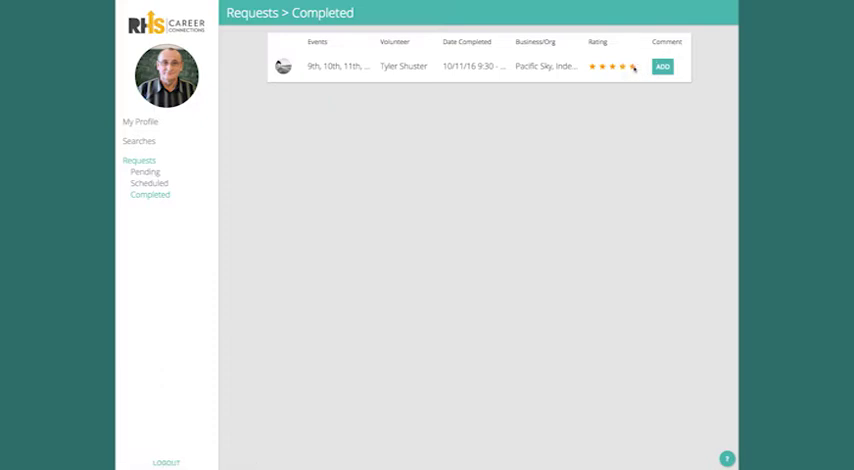
pyautogui.click(662, 66)
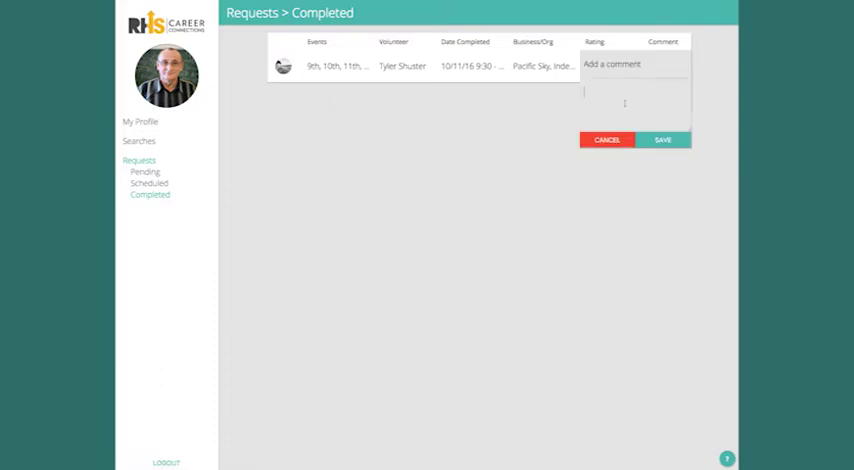
pyautogui.write('Excellen')
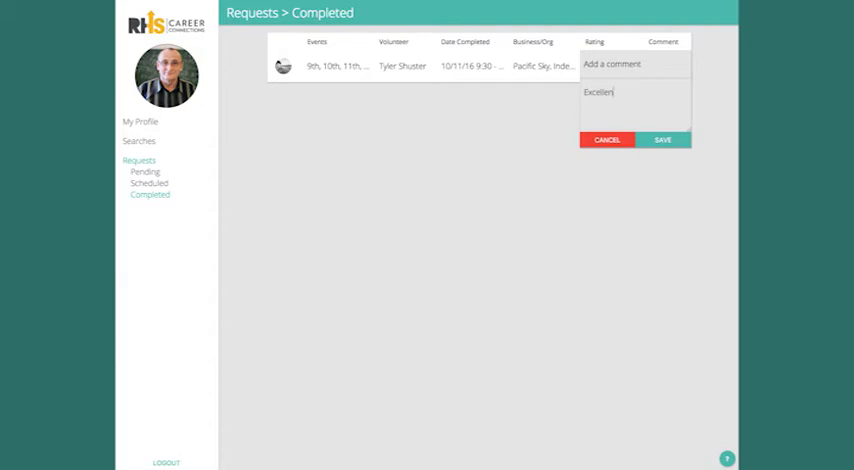